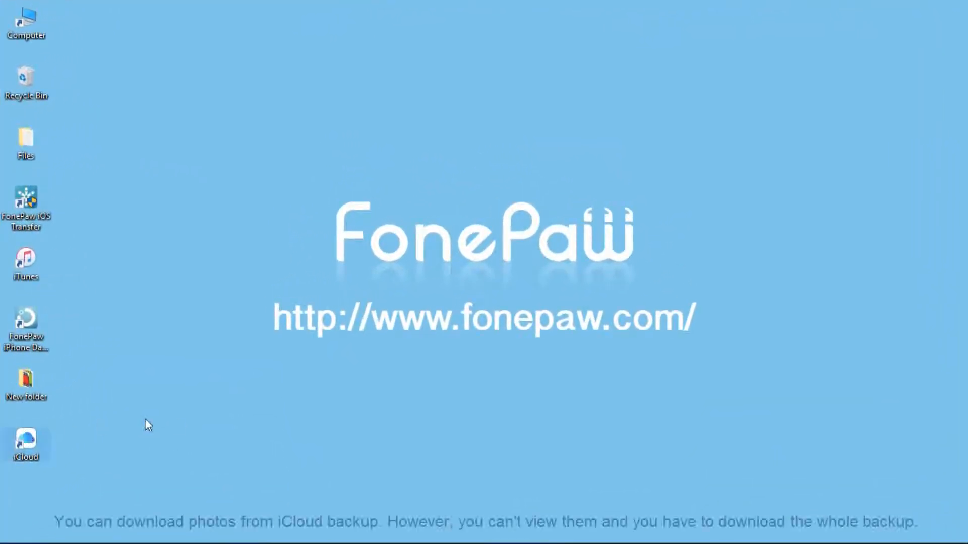
Open the Pictures folder from its desktop shortcut in File Explorer
double_click(25, 443)
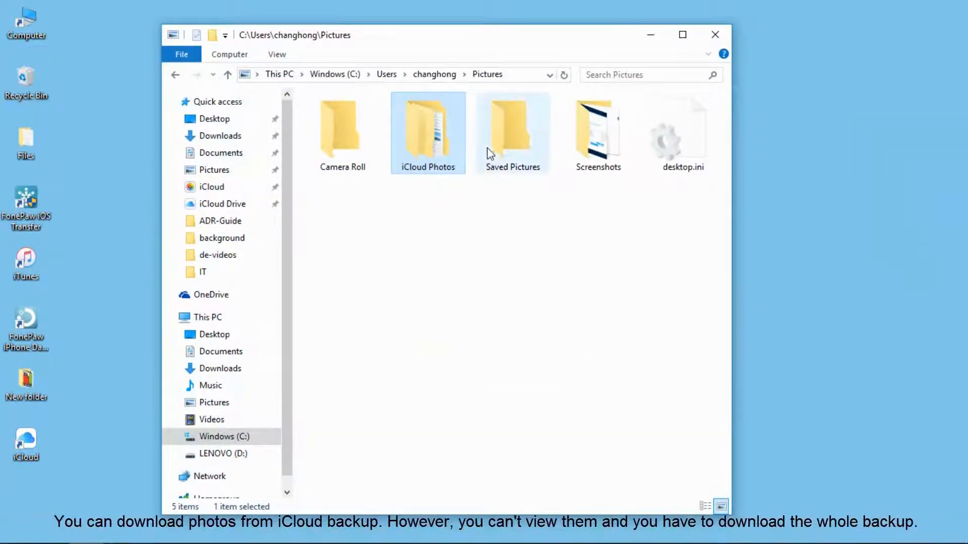
Browse iCloud Photos > Shared > Screenshot to view the synced screenshots
double_click(428, 126)
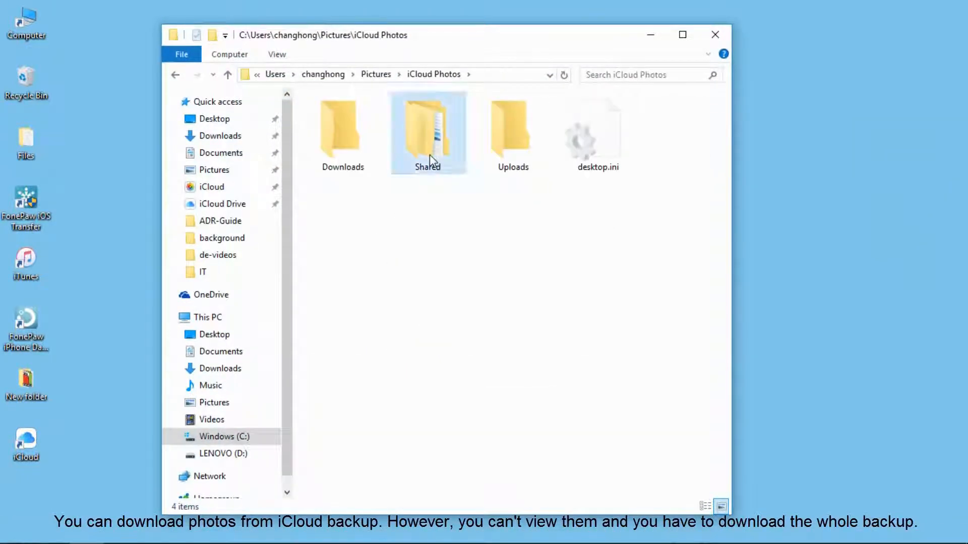
double_click(427, 130)
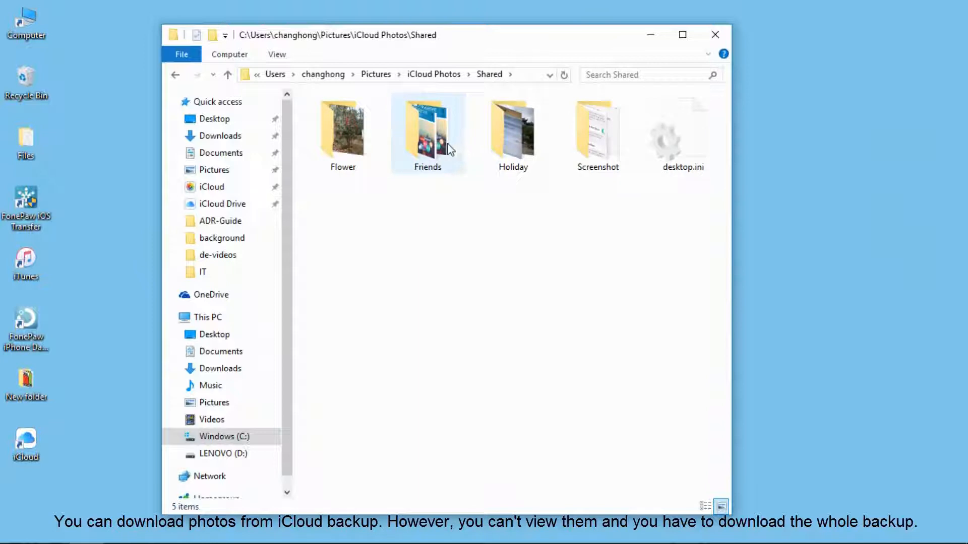
double_click(427, 126)
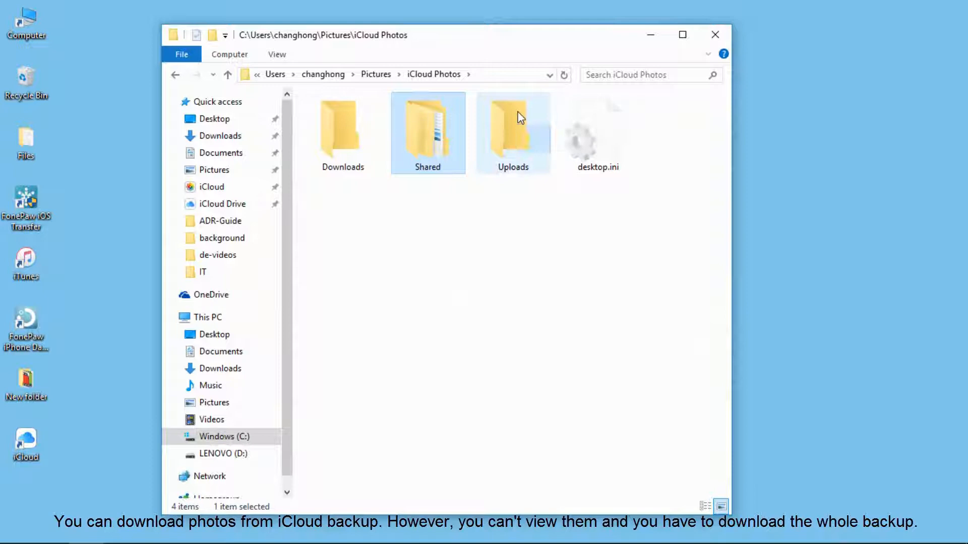
double_click(427, 128)
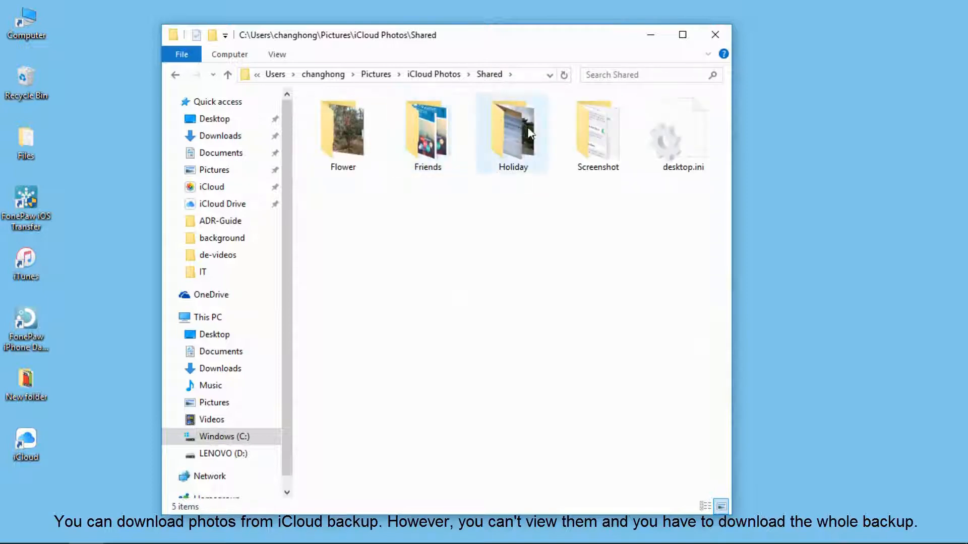
double_click(597, 130)
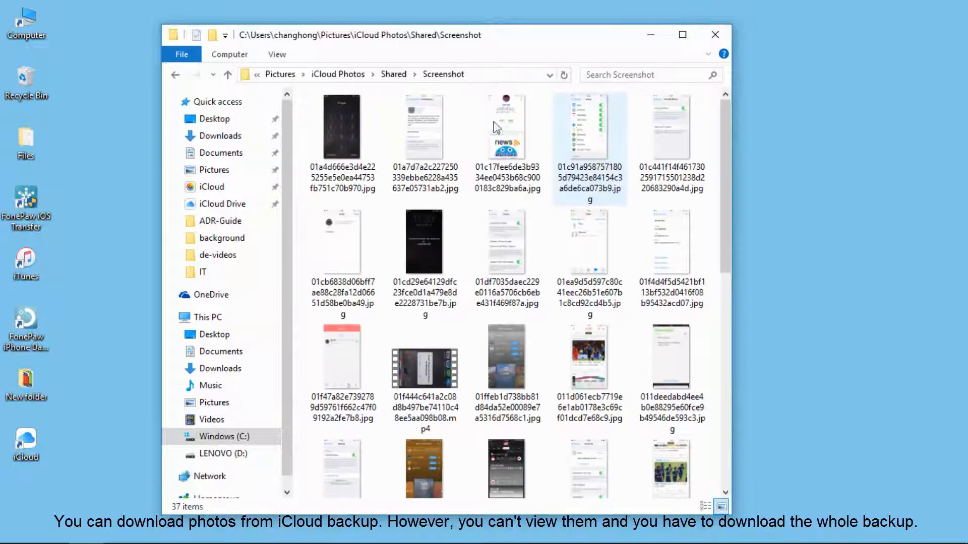
click(226, 74)
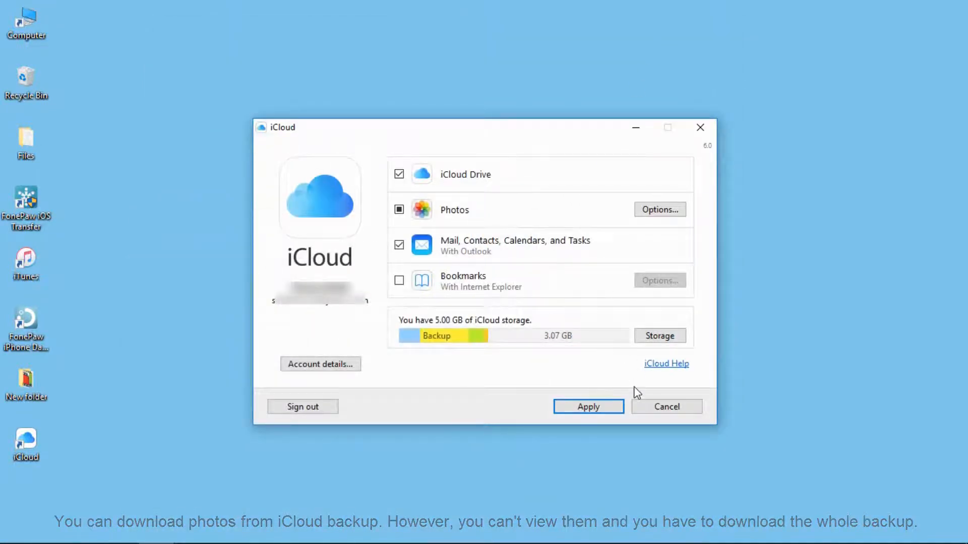
Cancel the iCloud settings dialog without applying, then launch FonePaw iPhone Data Recovery
click(666, 407)
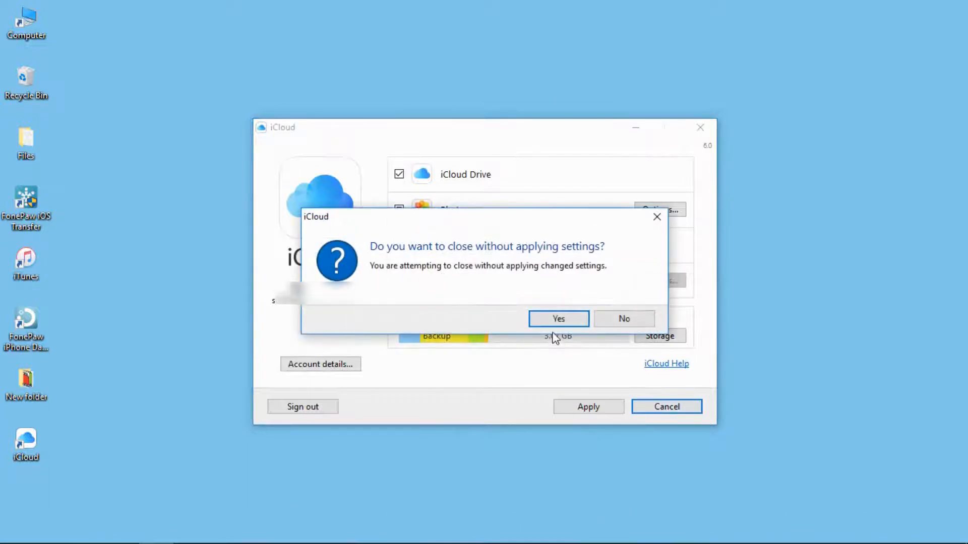
click(558, 319)
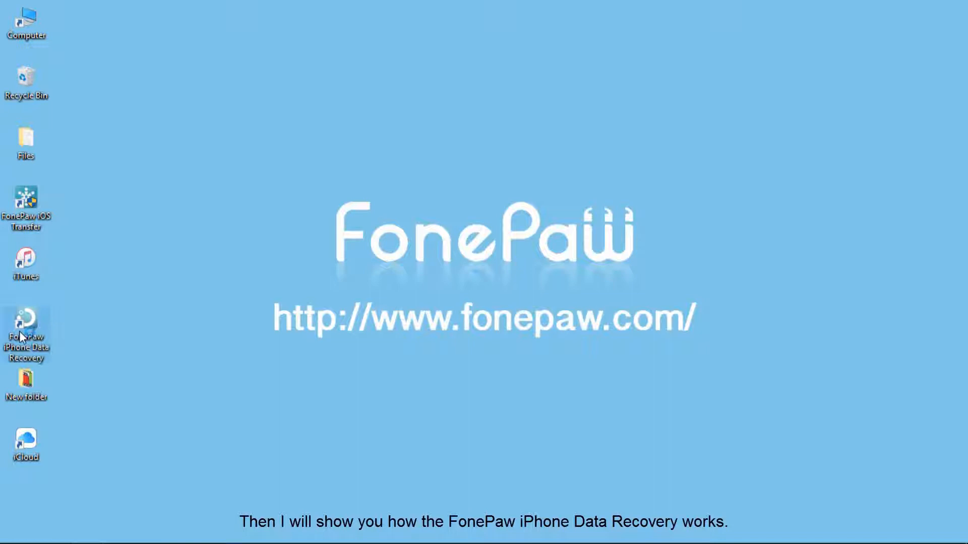
double_click(26, 325)
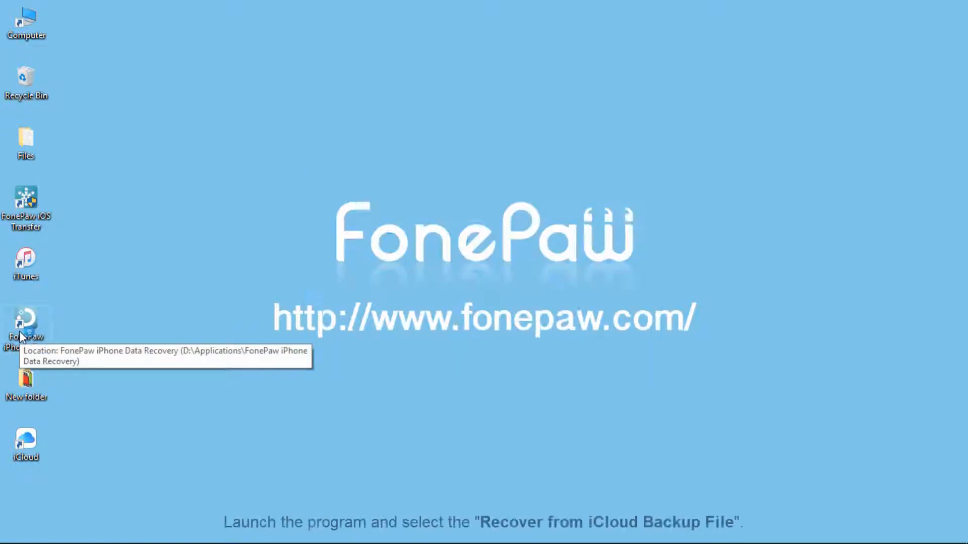
double_click(25, 324)
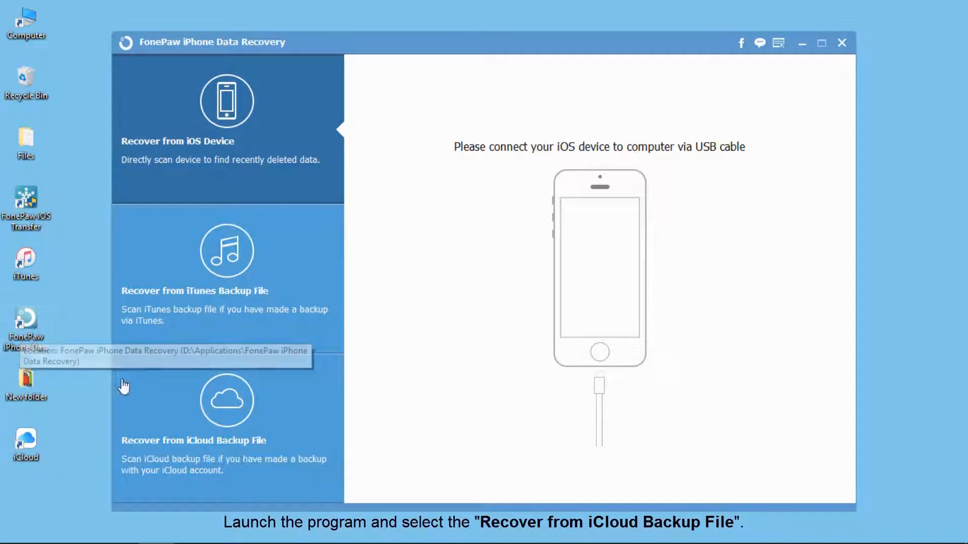
Choose Recover from iCloud Backup File and scan the iPhone 5s backup
click(226, 408)
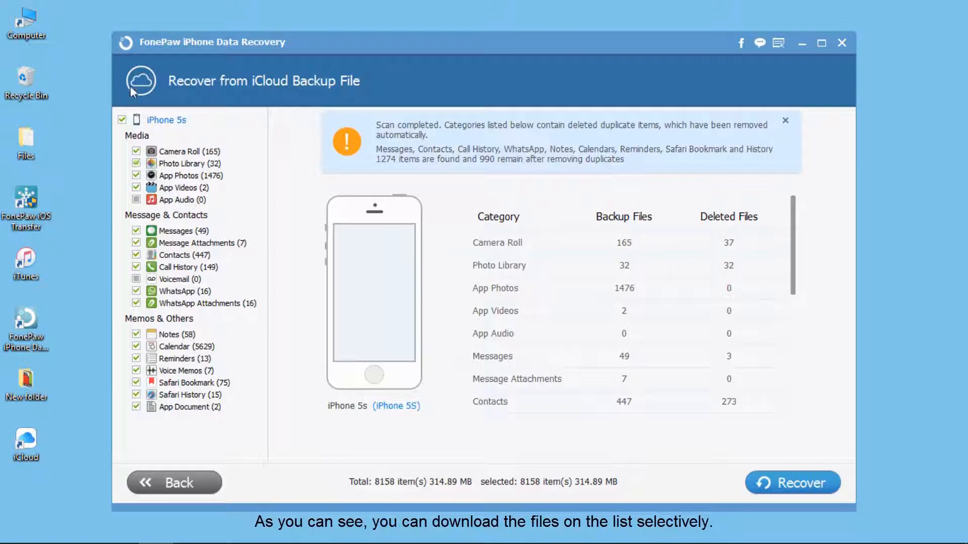
Preview the Camera Roll photos, Photo Library pictures and App Videos
click(183, 151)
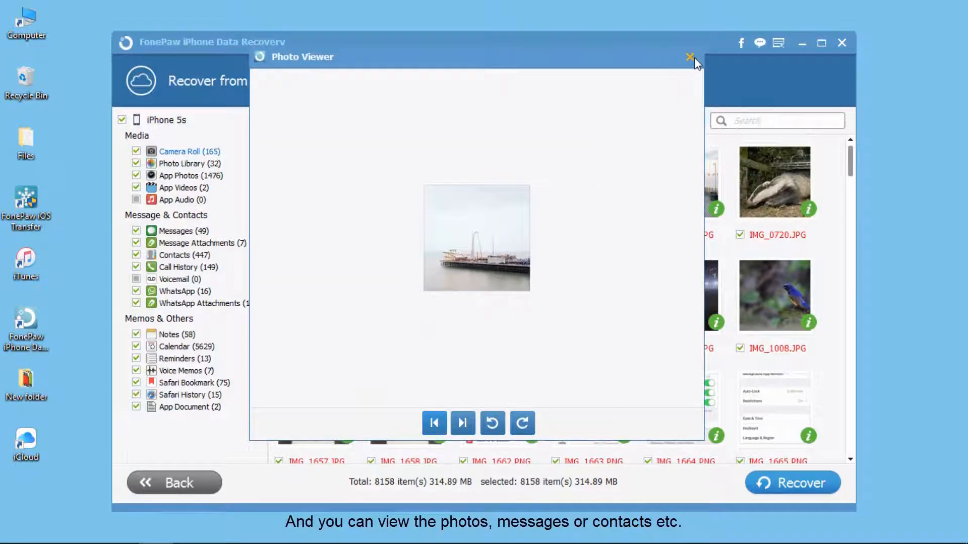
click(690, 57)
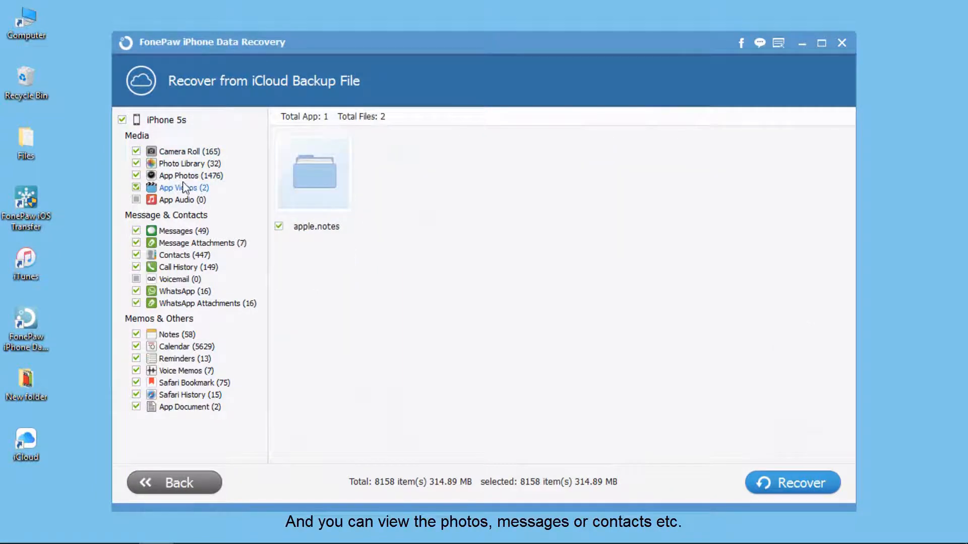
click(181, 164)
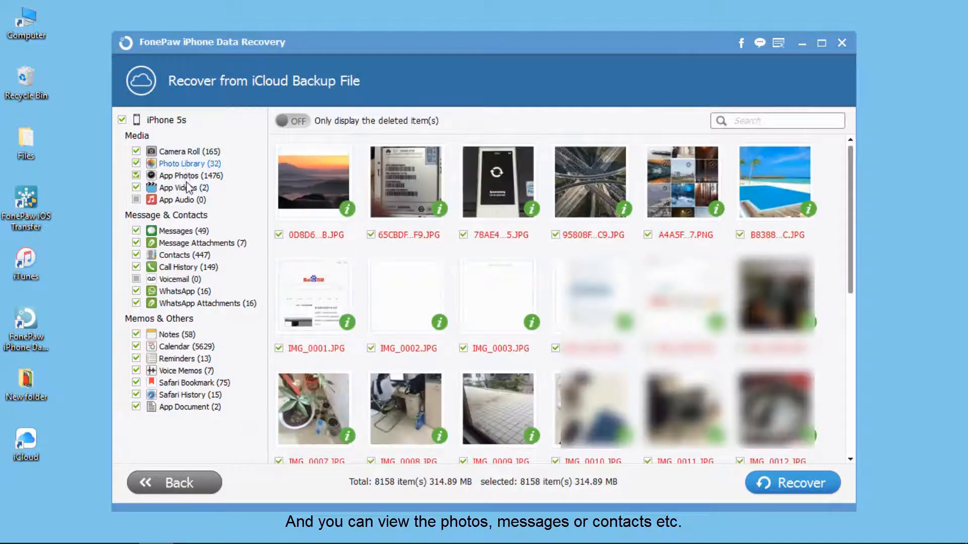
click(180, 188)
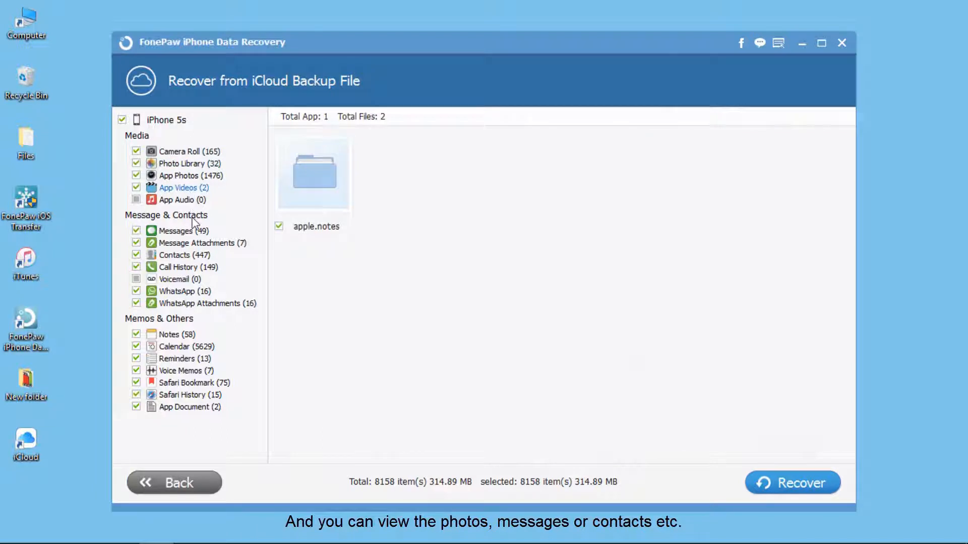
mouse_move(182, 230)
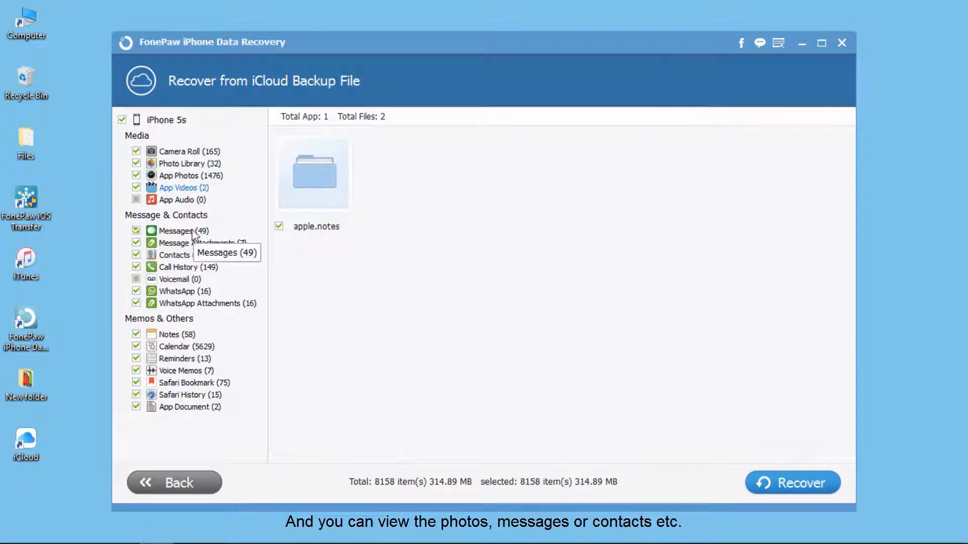
Preview message attachments, contacts, call history and WhatsApp chats
click(203, 242)
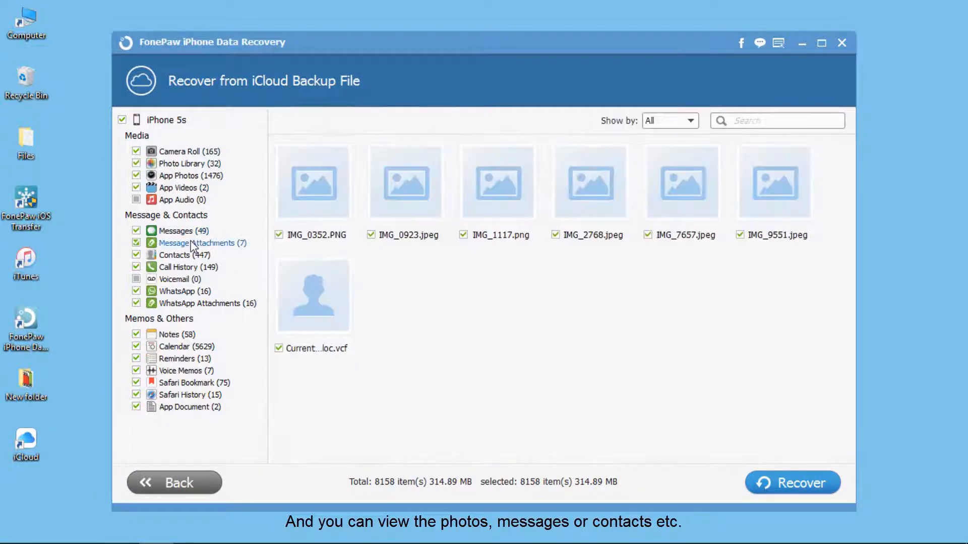
click(175, 255)
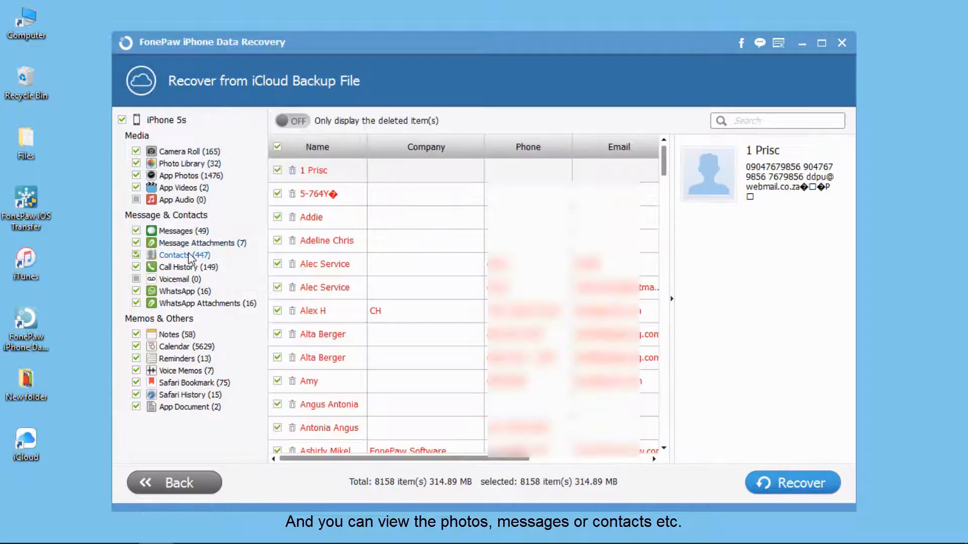
click(185, 267)
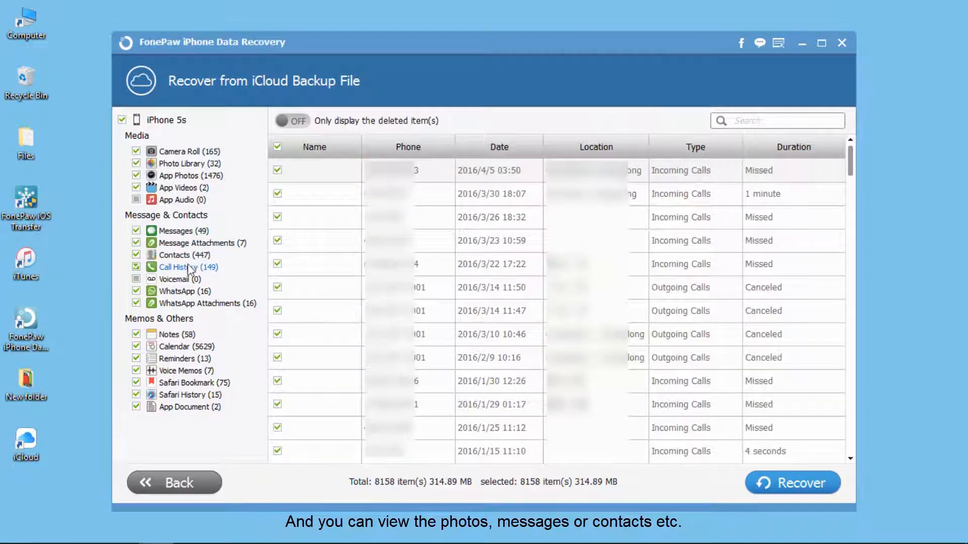
click(177, 291)
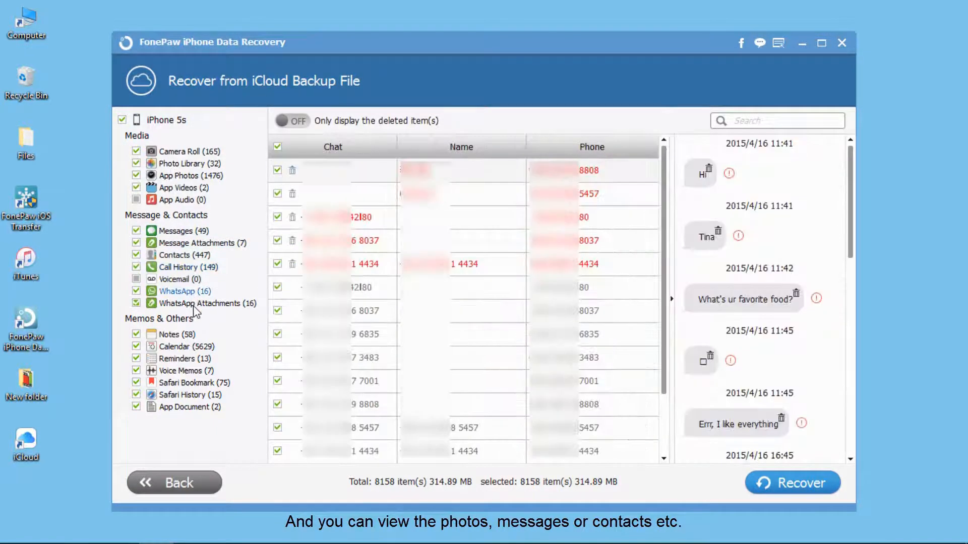
Preview reminders, voice memos and Safari history, then return to Camera Roll
click(181, 359)
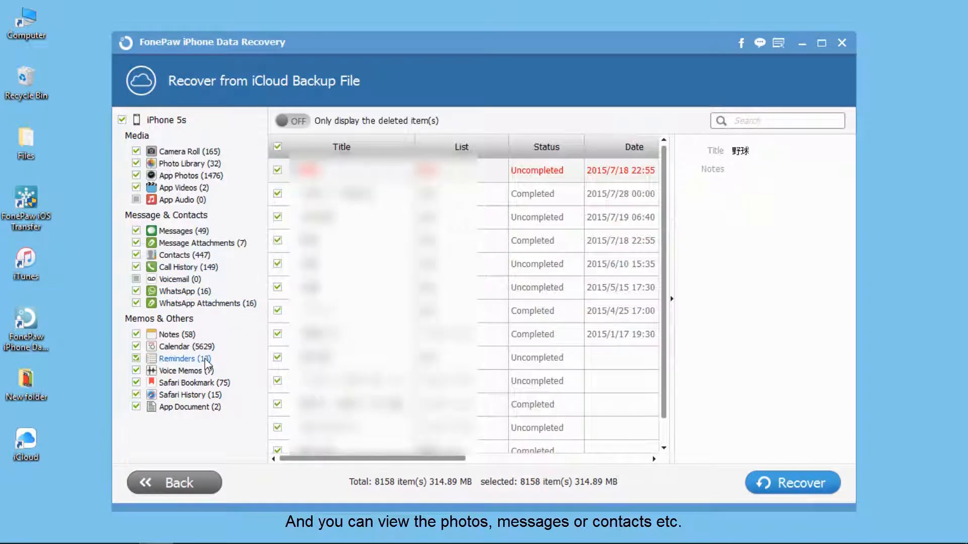
click(181, 371)
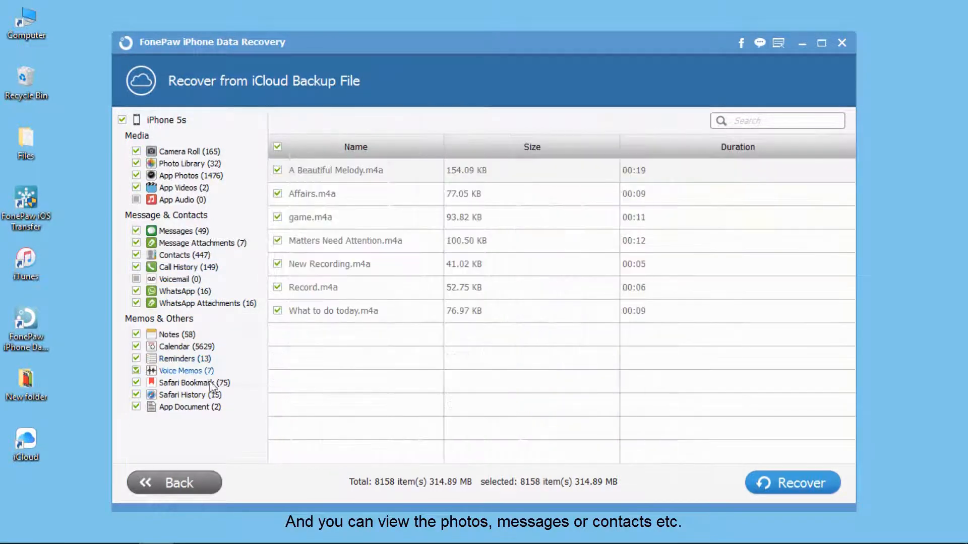
click(182, 395)
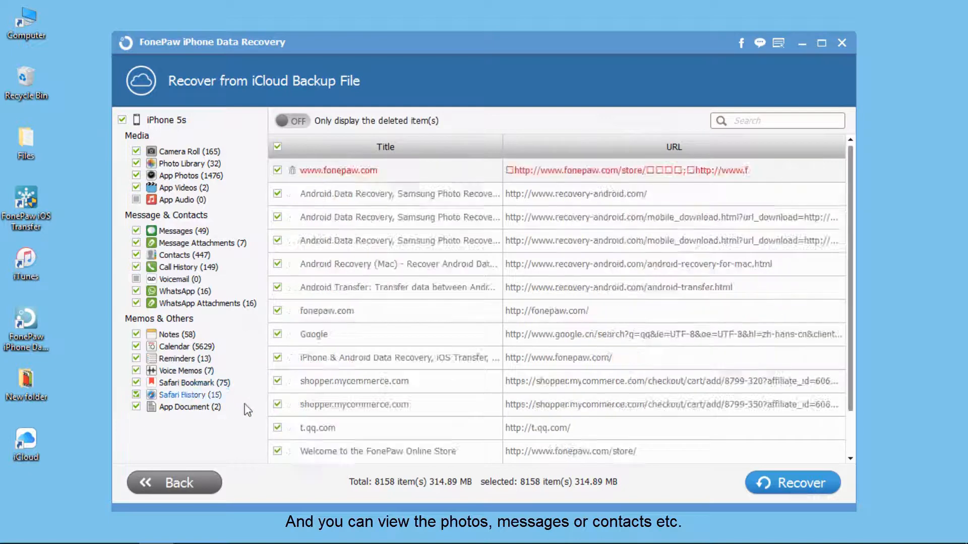
click(179, 151)
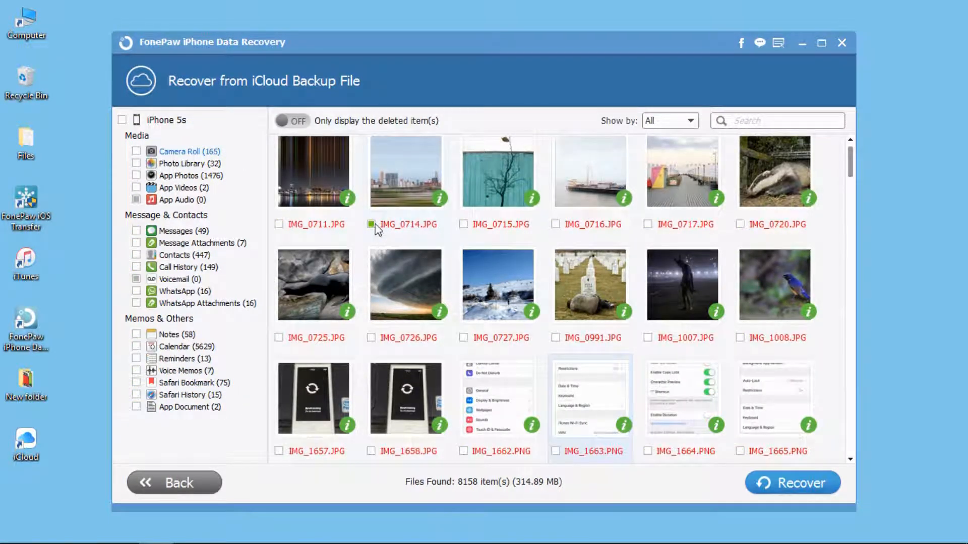
Select photos IMG_0714, IMG_0720, IMG_0724 and IMG_1694 for recovery
click(370, 234)
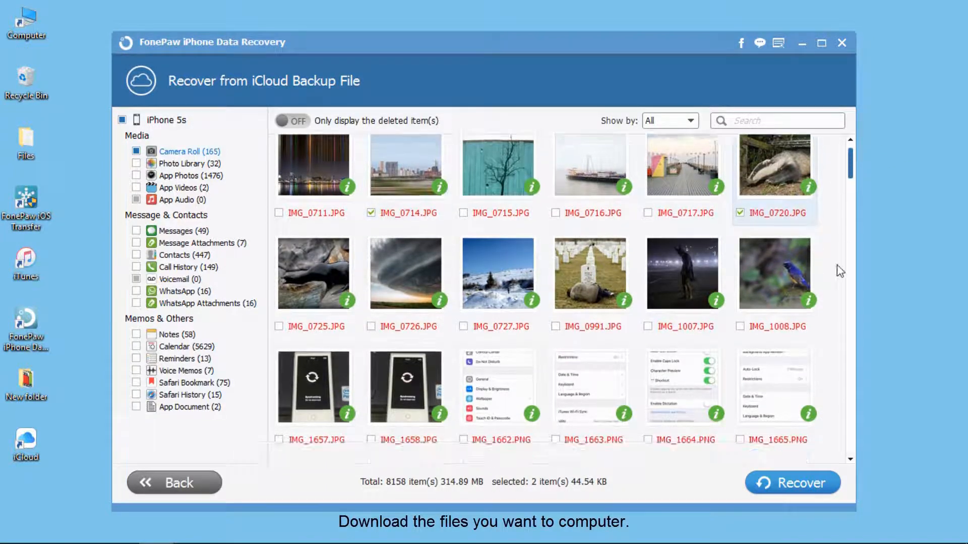
scroll(down, 3)
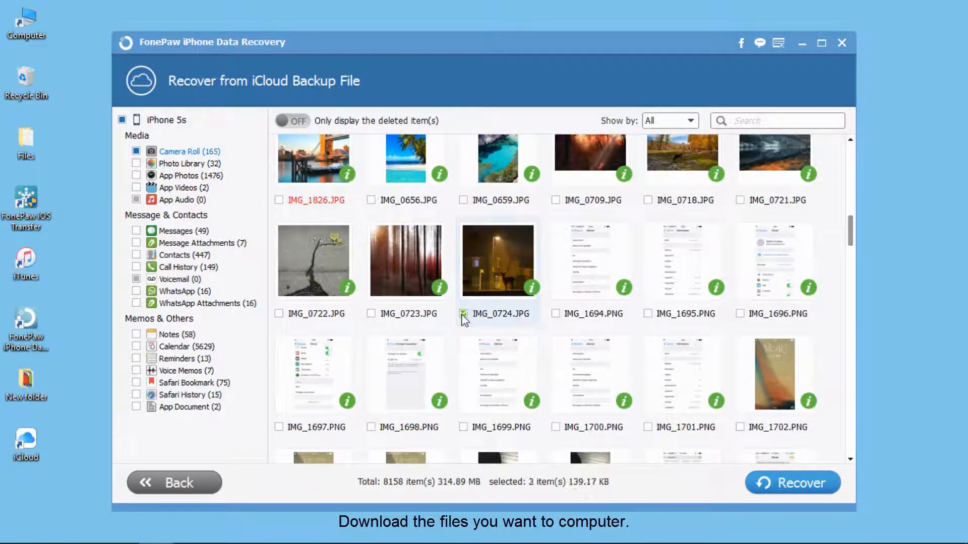
click(464, 314)
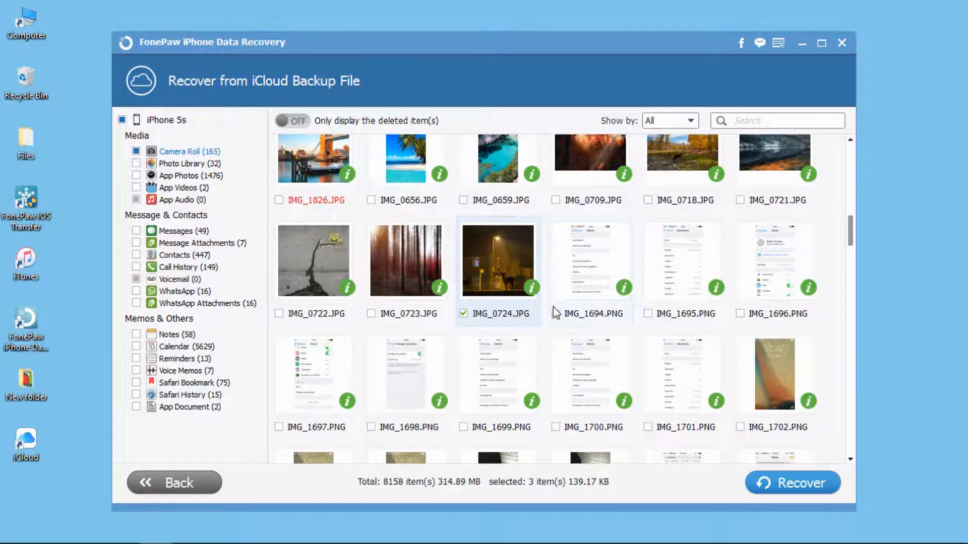
click(556, 314)
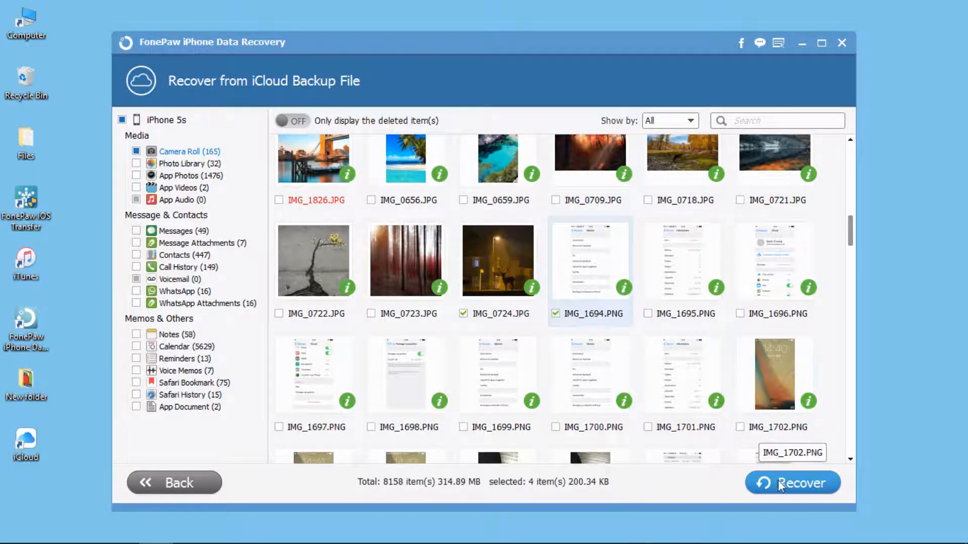
Recover the selected photos to the desktop and view the Camera Roll folder in Explorer
click(792, 481)
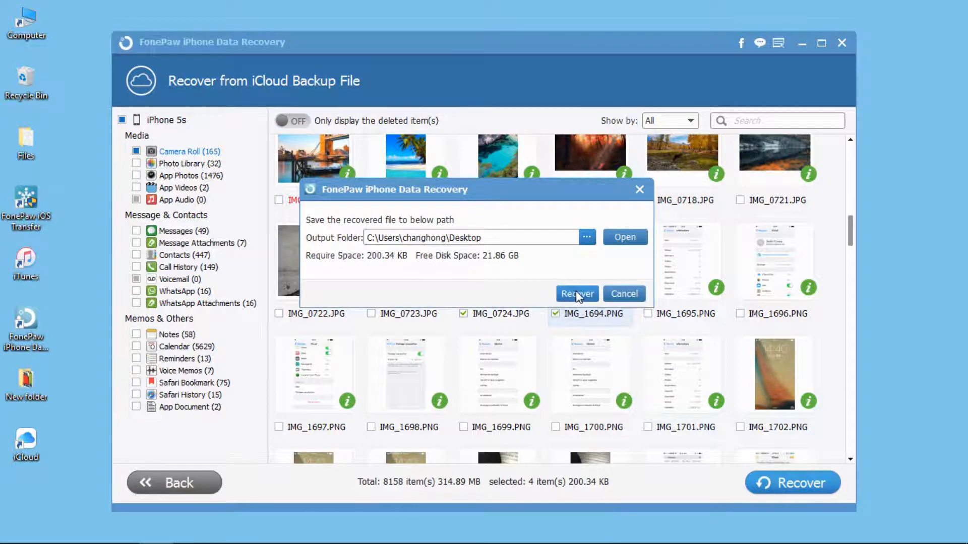
click(576, 293)
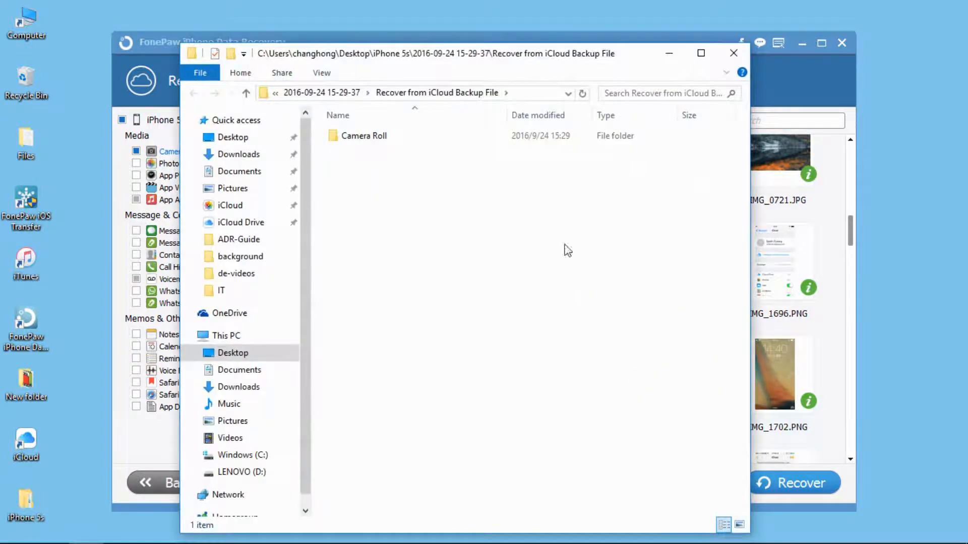
double_click(363, 135)
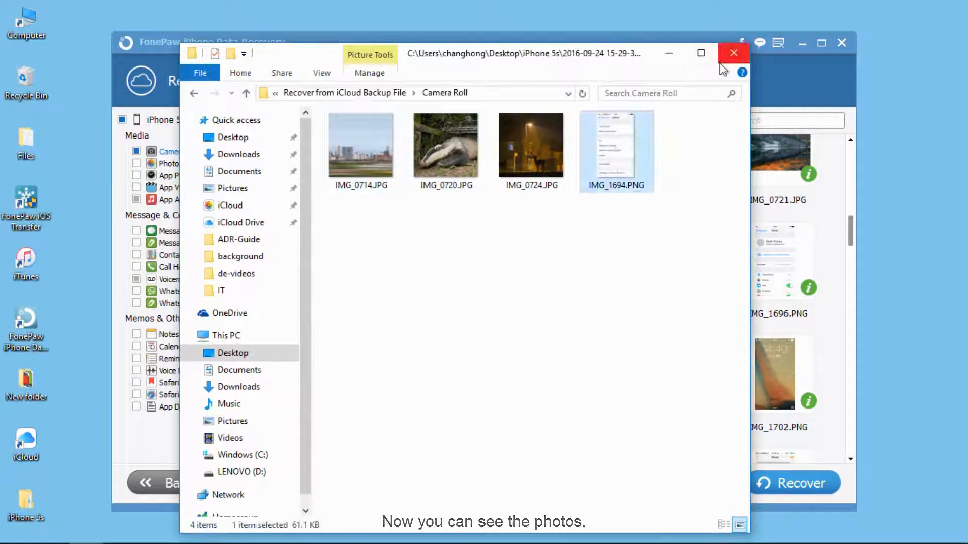
click(733, 53)
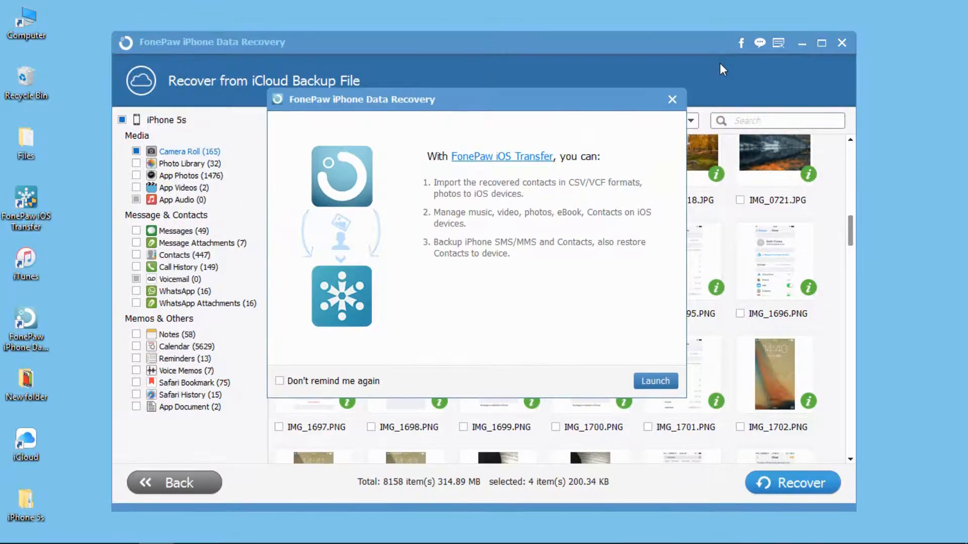